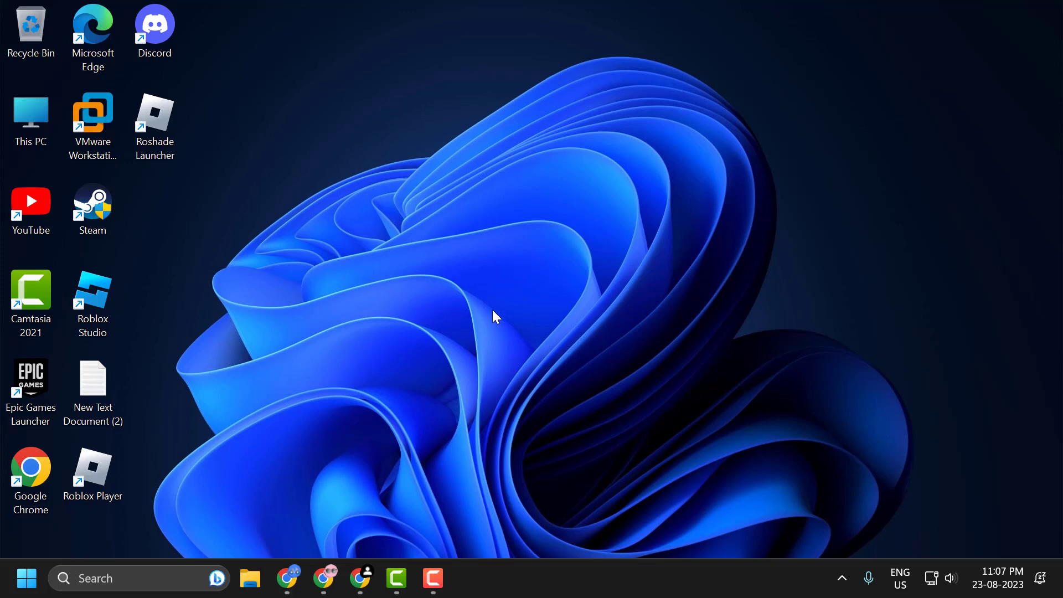
pyautogui.moveTo(499, 312)
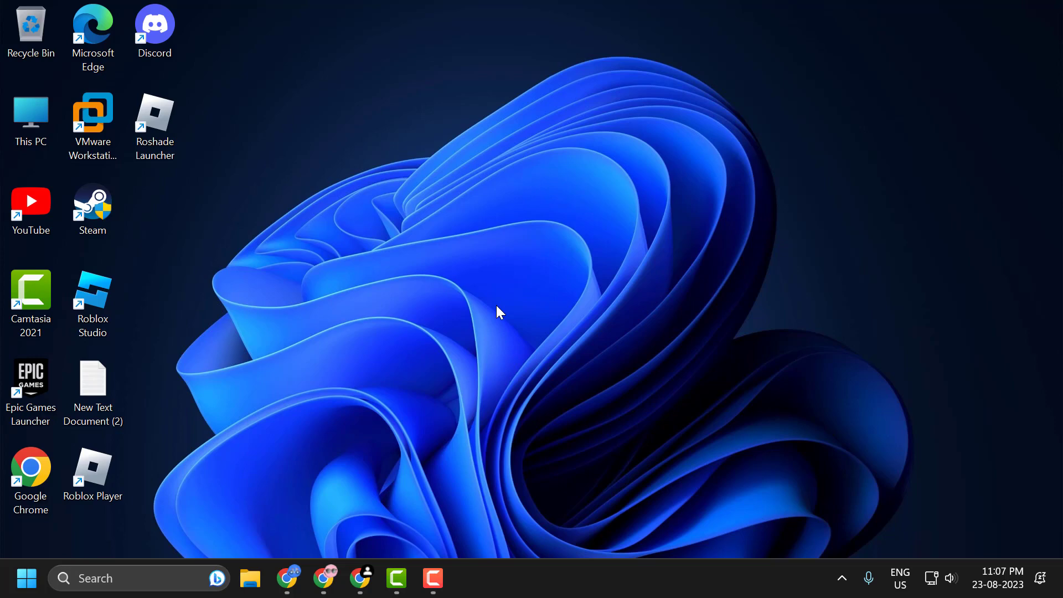
pyautogui.moveTo(361, 578)
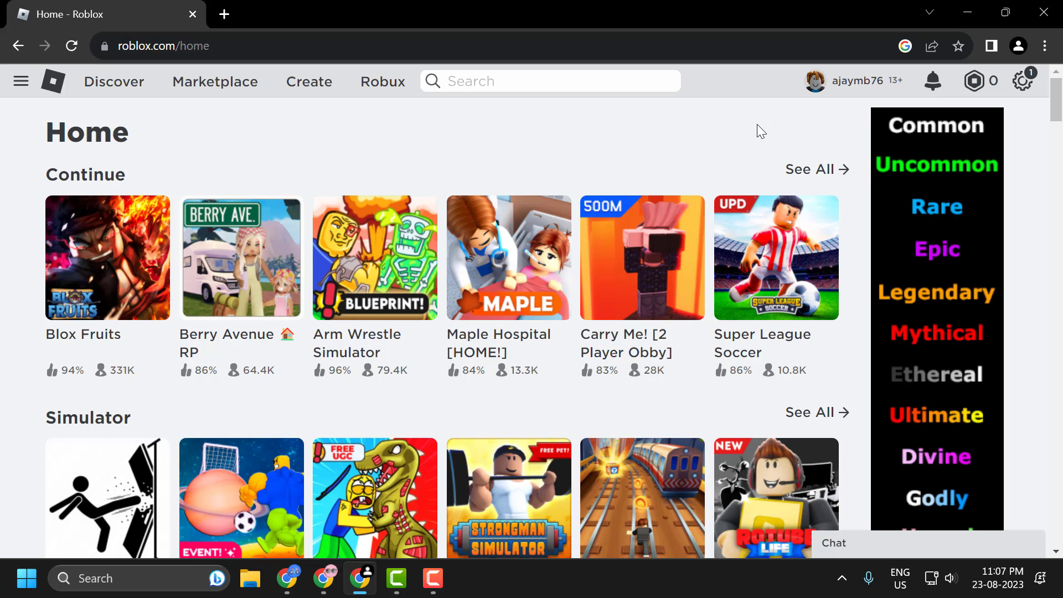
pyautogui.moveTo(974, 80)
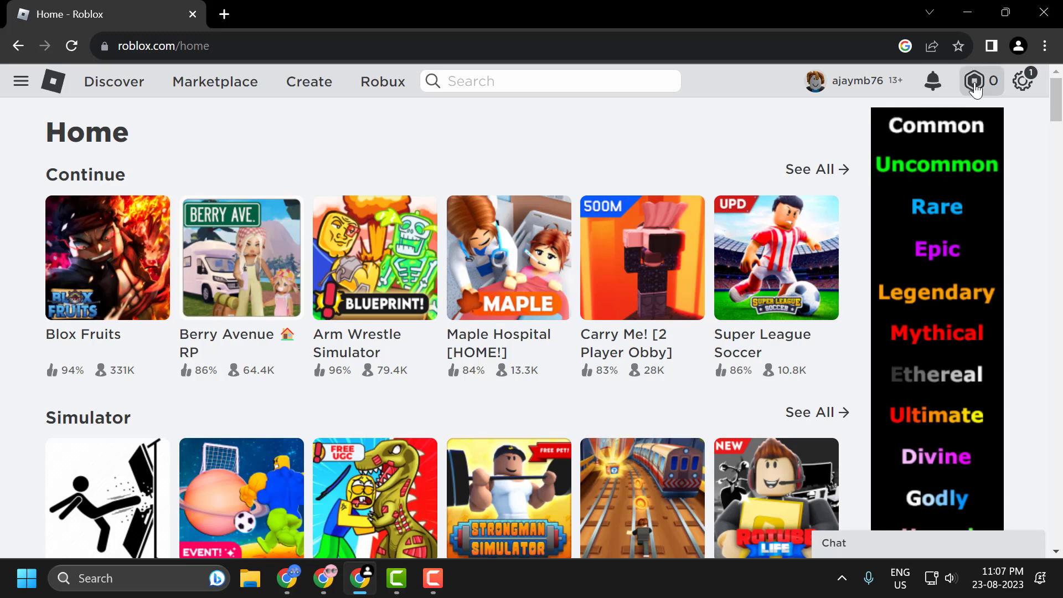
# View My Transactions showing a zero Robux balance, then go to Help from the gear menu.
pyautogui.click(974, 81)
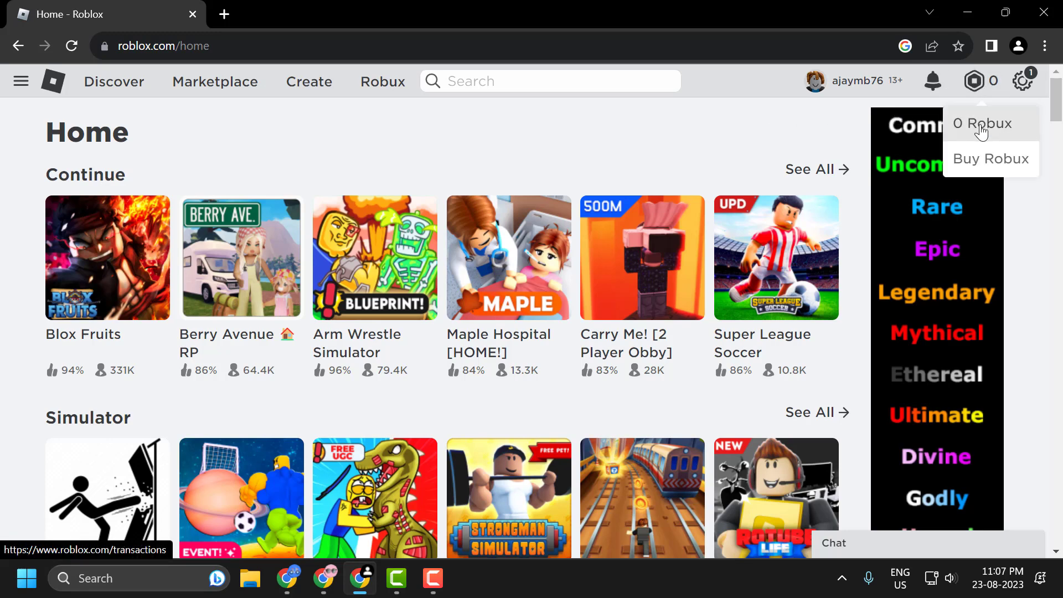
pyautogui.click(980, 123)
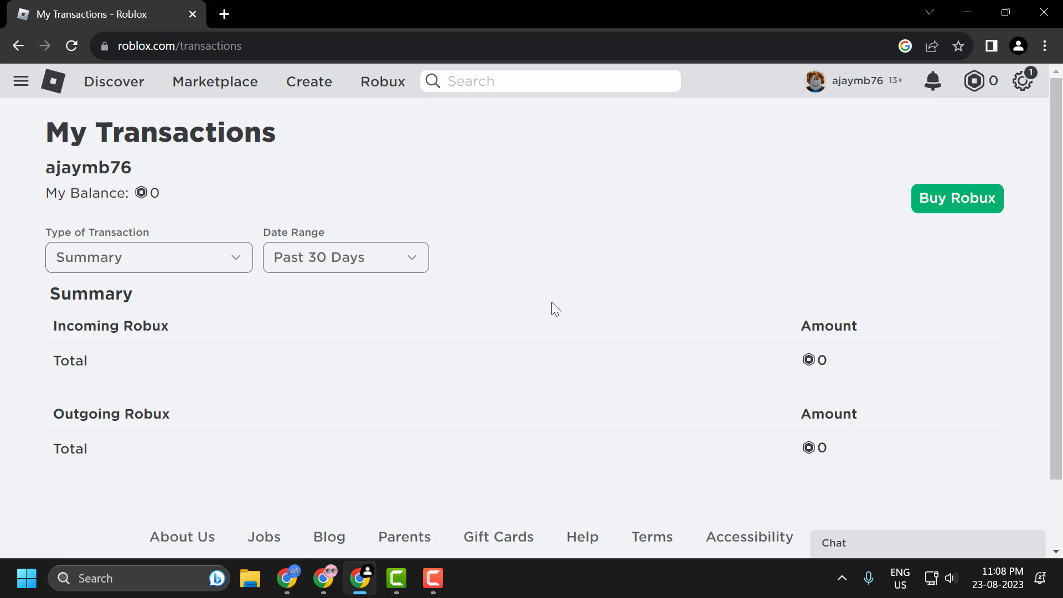
pyautogui.click(1023, 81)
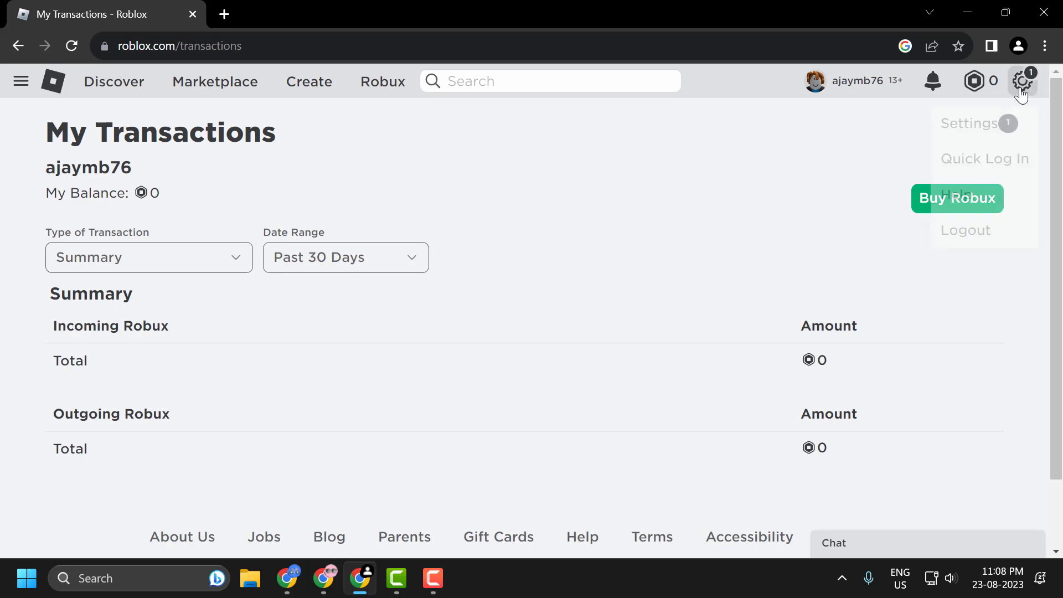
pyautogui.click(956, 198)
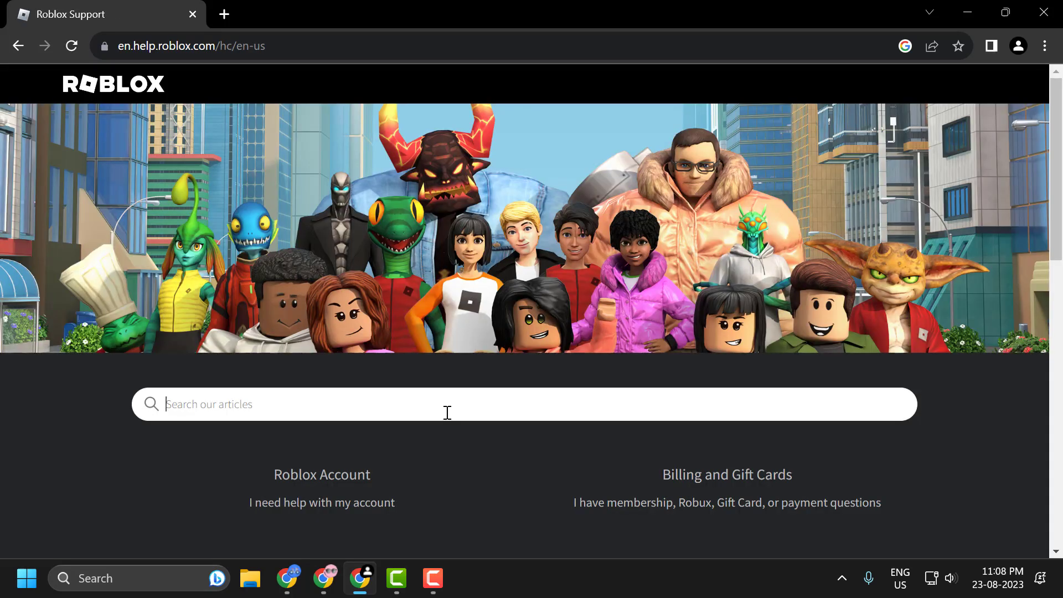
# Search 'refund' and open the Unauthorized Charges & Refund Requests article.
pyautogui.write('refund')
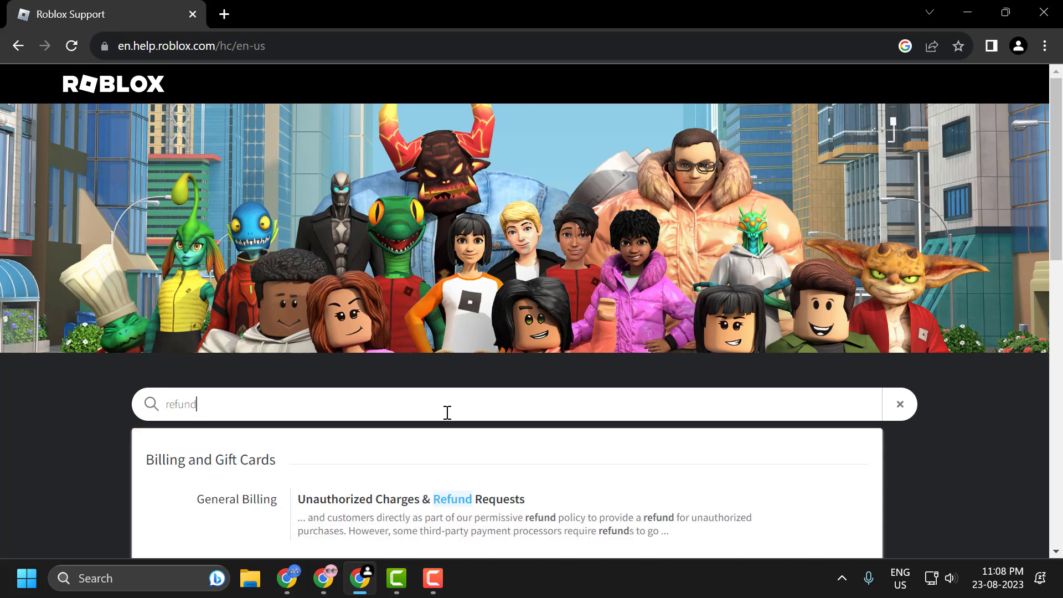
pyautogui.scroll(-3)
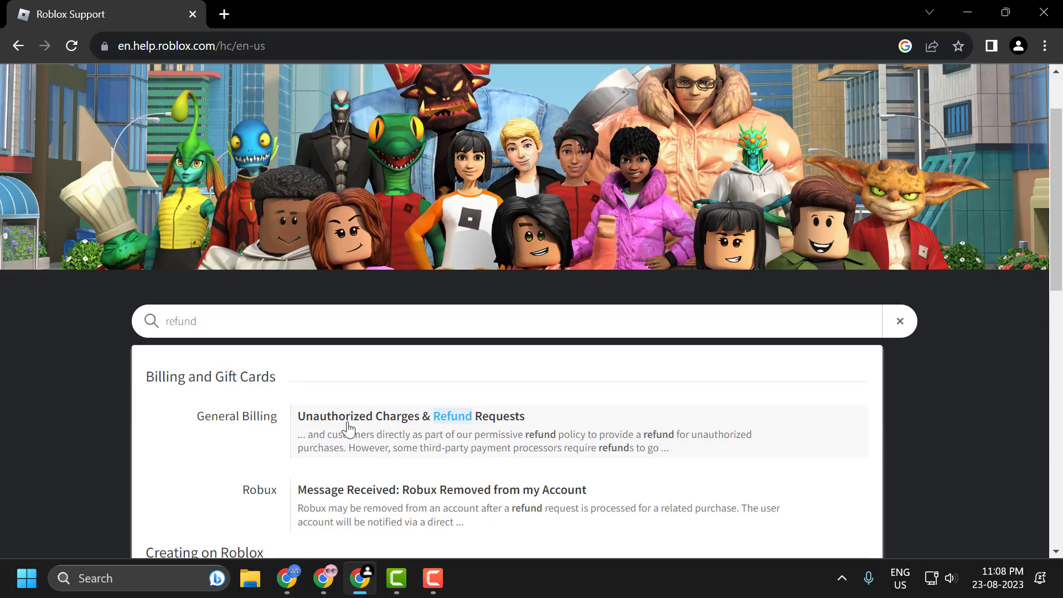
pyautogui.moveTo(532, 432)
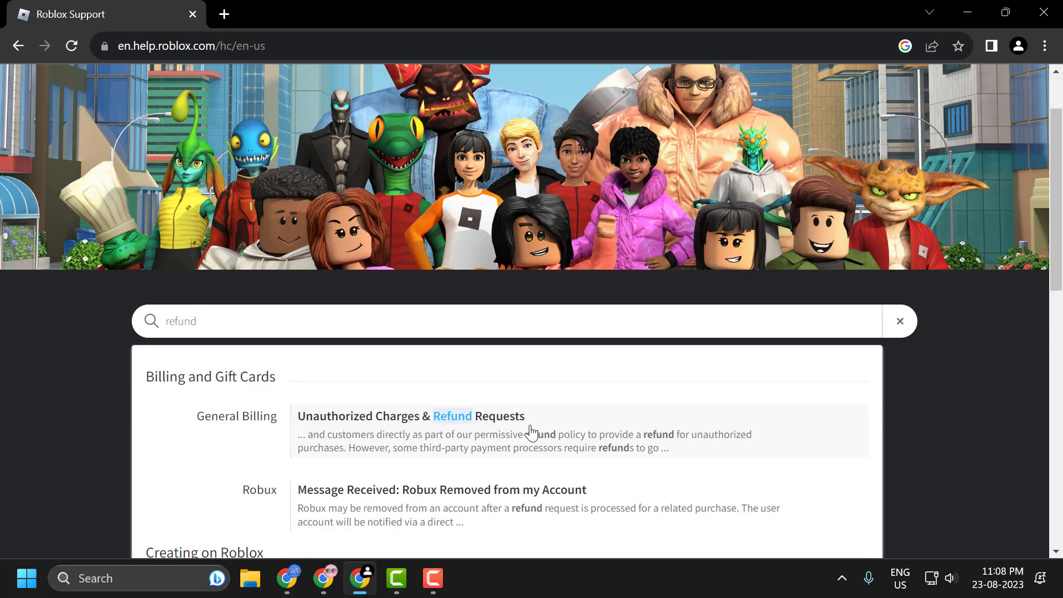
pyautogui.click(410, 415)
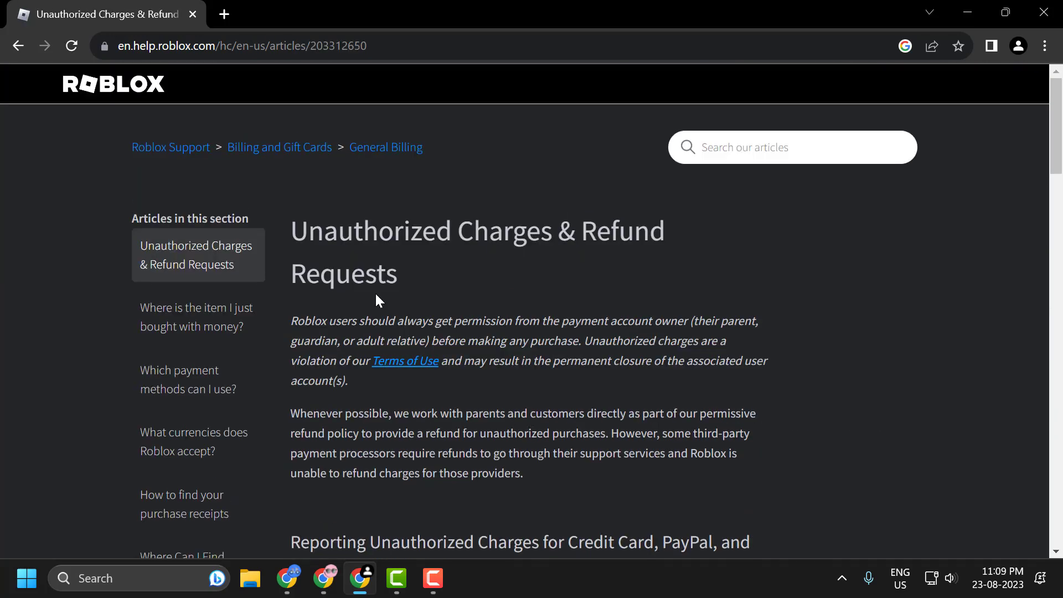
pyautogui.moveTo(597, 266)
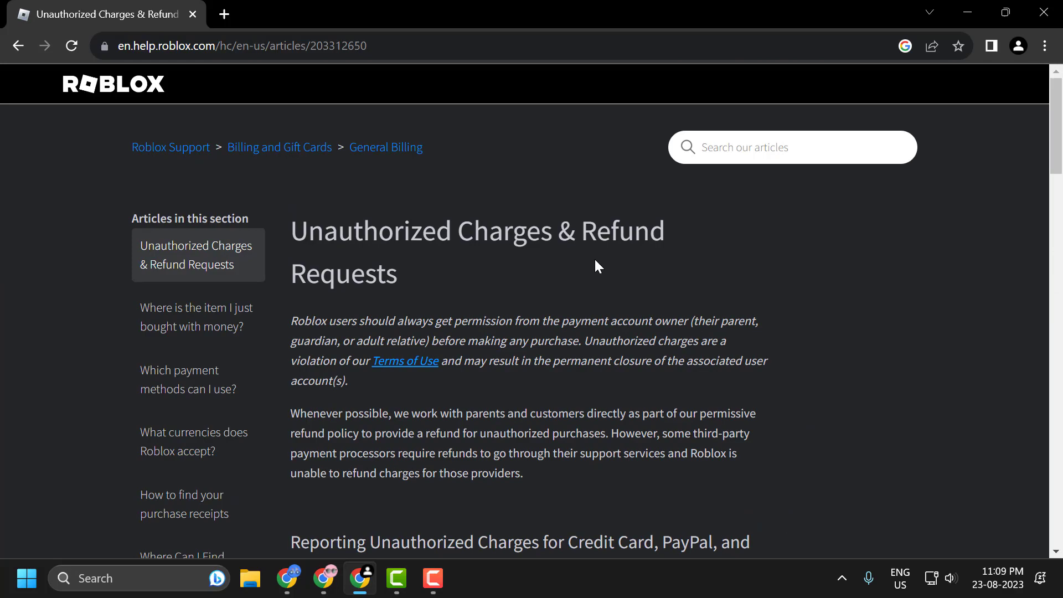
# Scroll through the refund article to the Additional Help section with the contact support link.
pyautogui.scroll(-3)
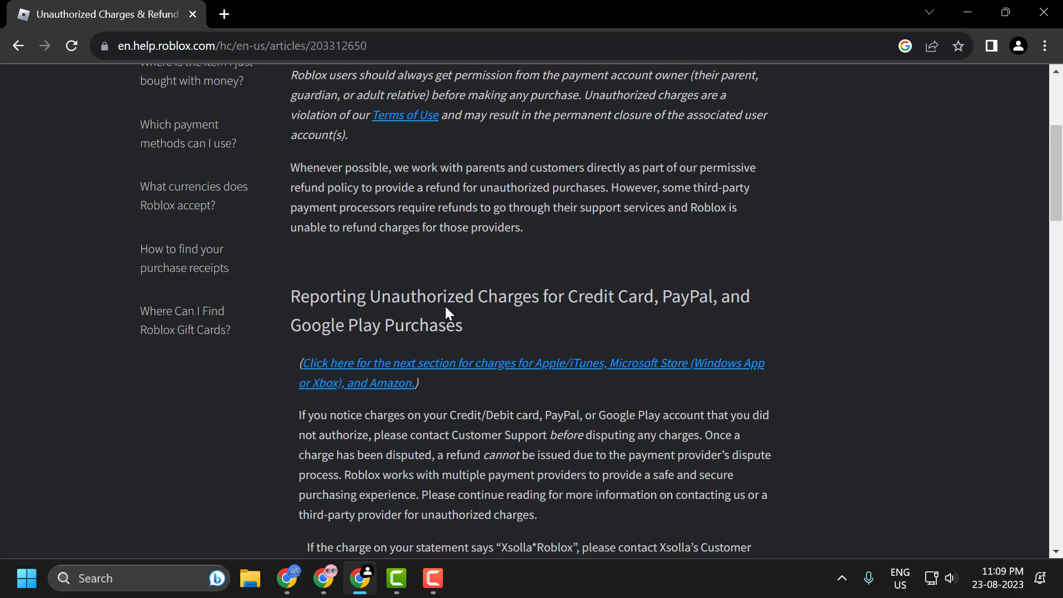
pyautogui.scroll(-3)
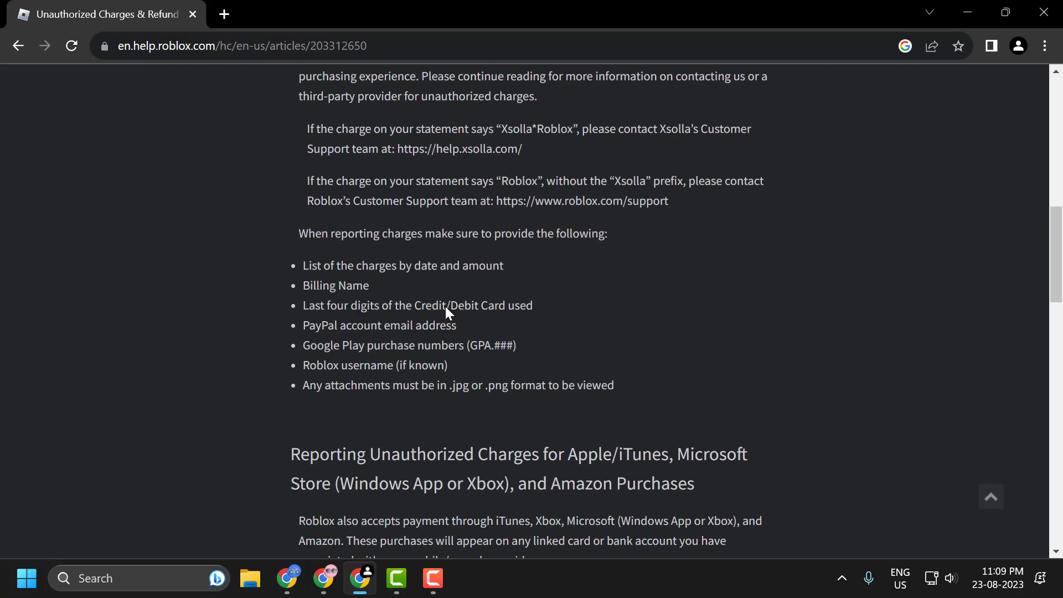
pyautogui.scroll(-3)
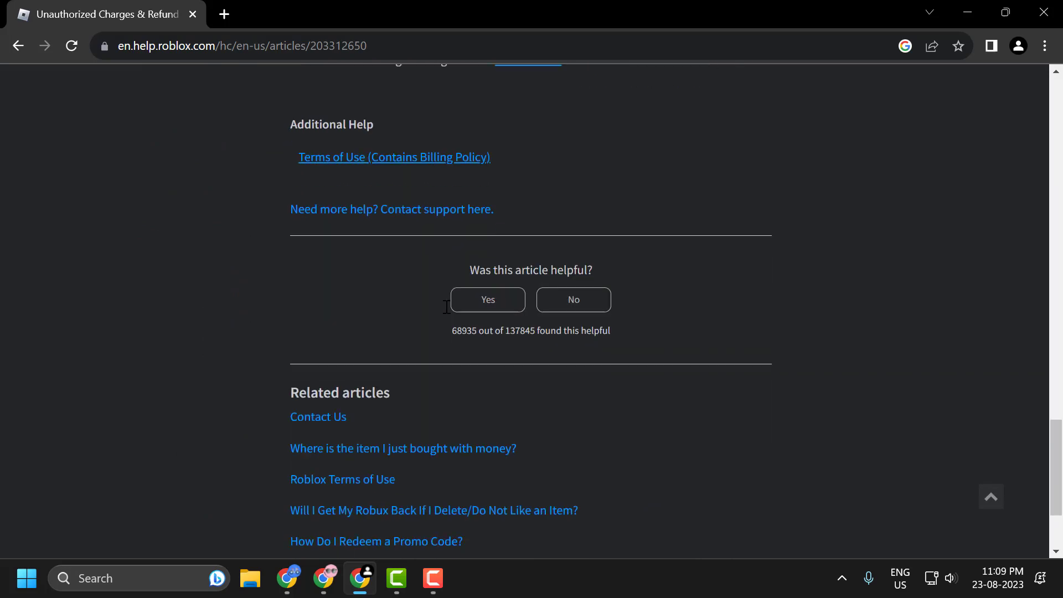
pyautogui.scroll(3)
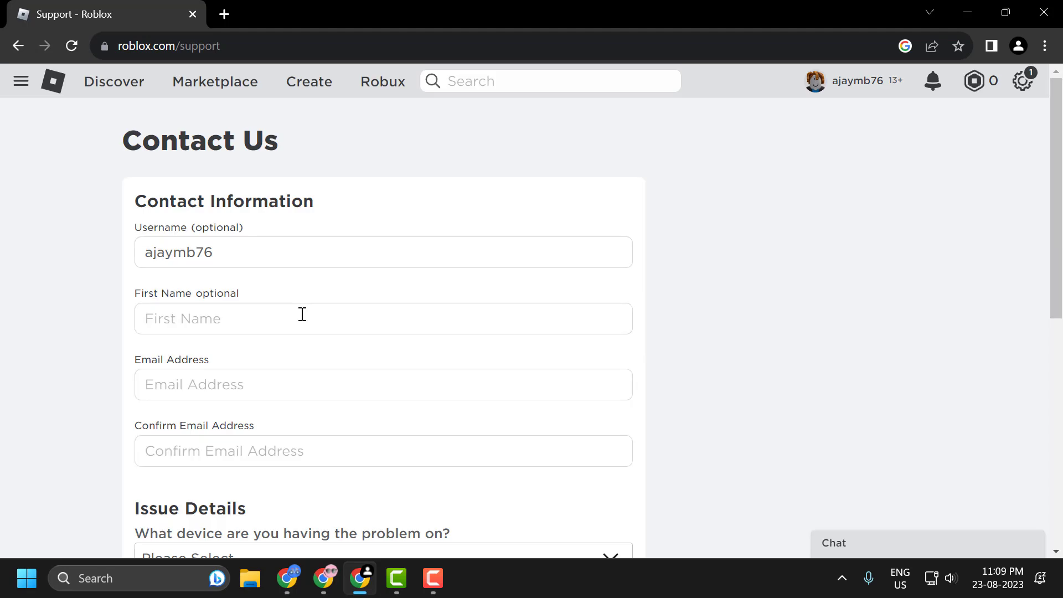
pyautogui.moveTo(310, 282)
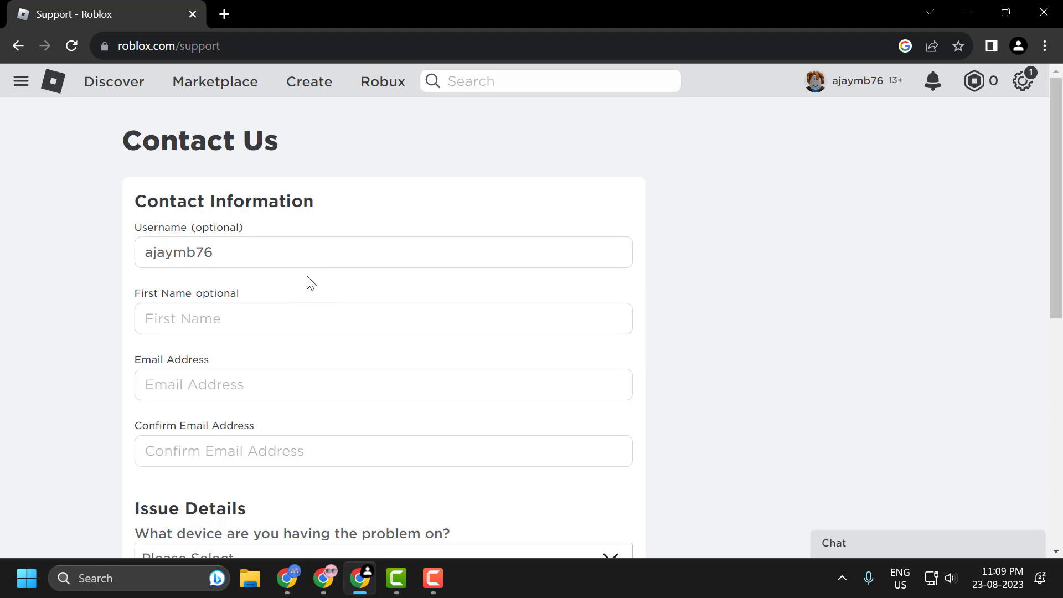
pyautogui.scroll(-3)
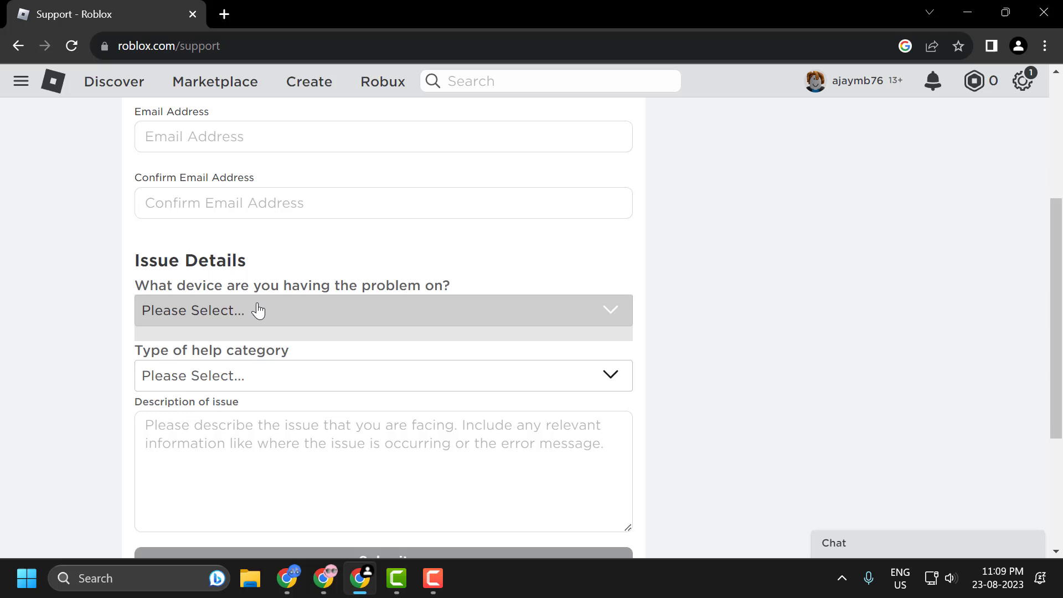
pyautogui.scroll(3)
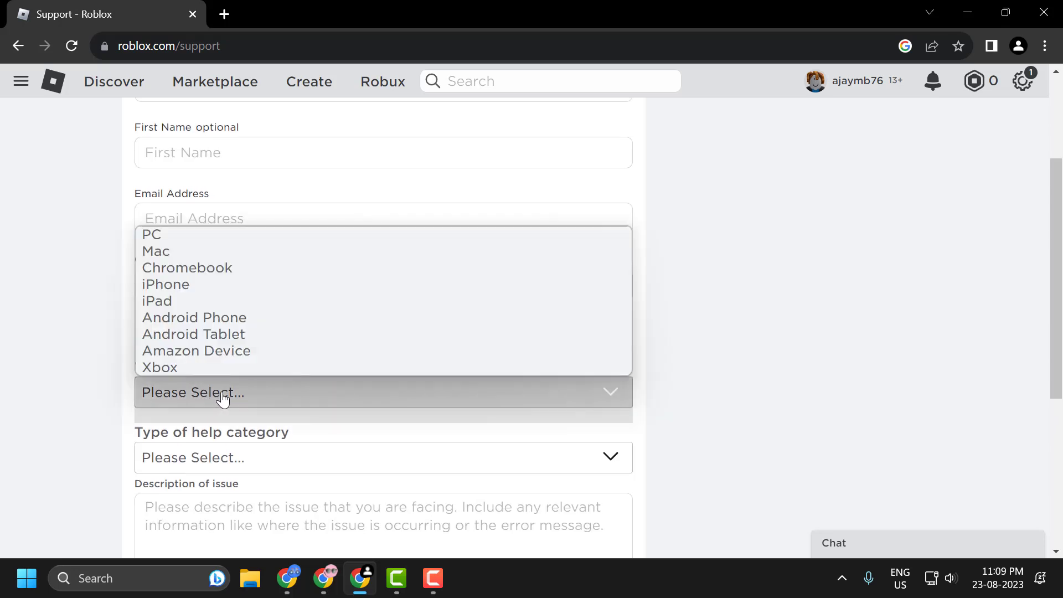
pyautogui.moveTo(327, 388)
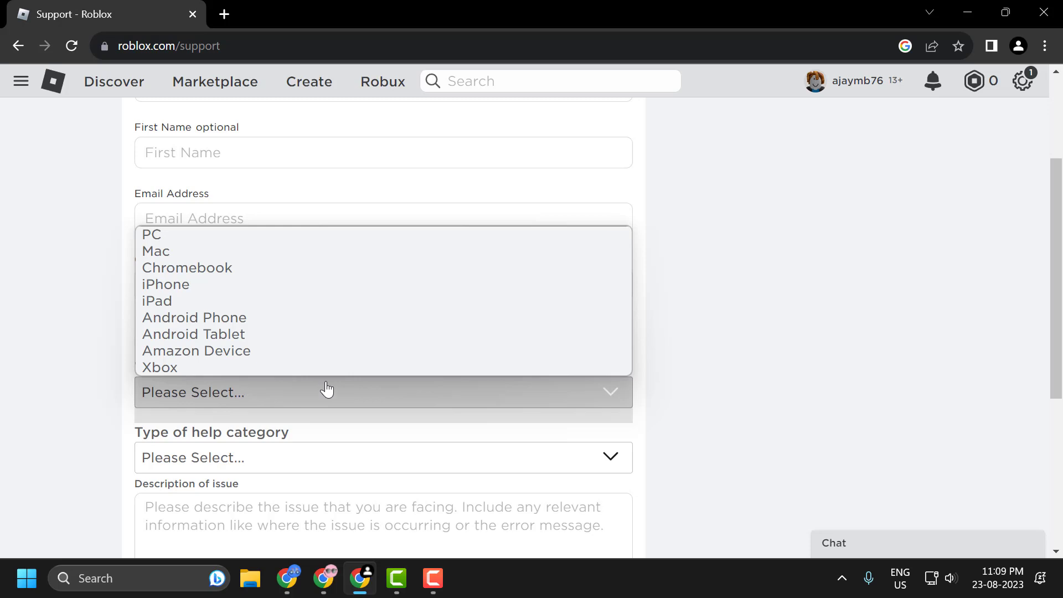
pyautogui.moveTo(385, 414)
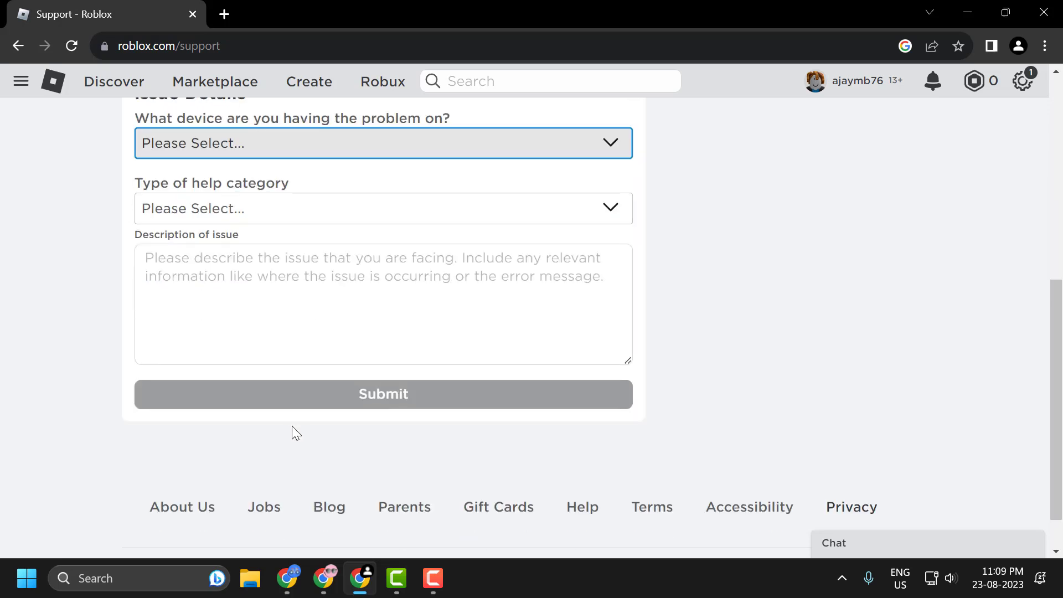
pyautogui.moveTo(308, 405)
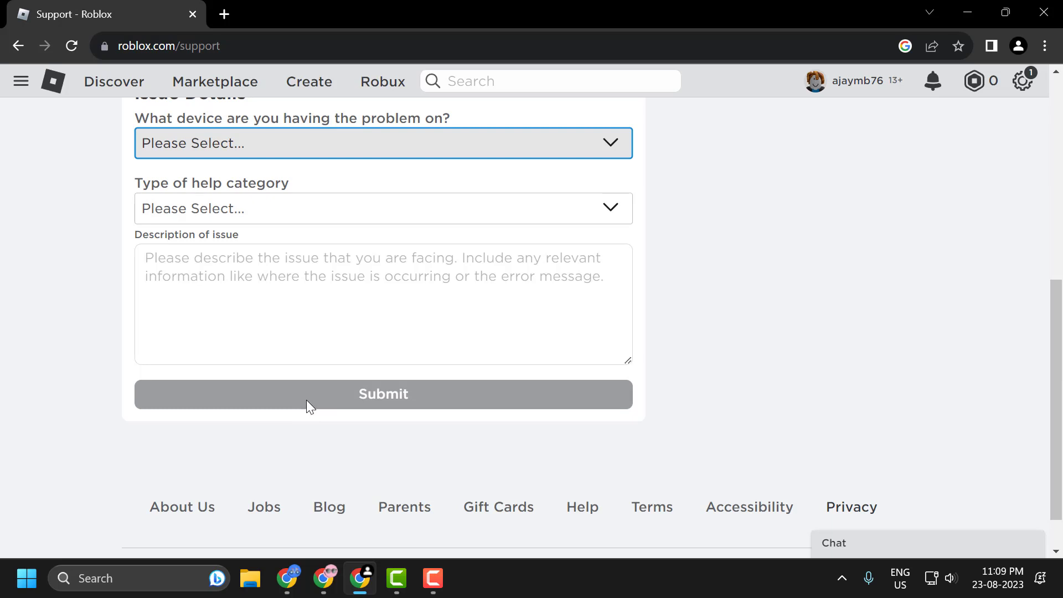
pyautogui.moveTo(662, 377)
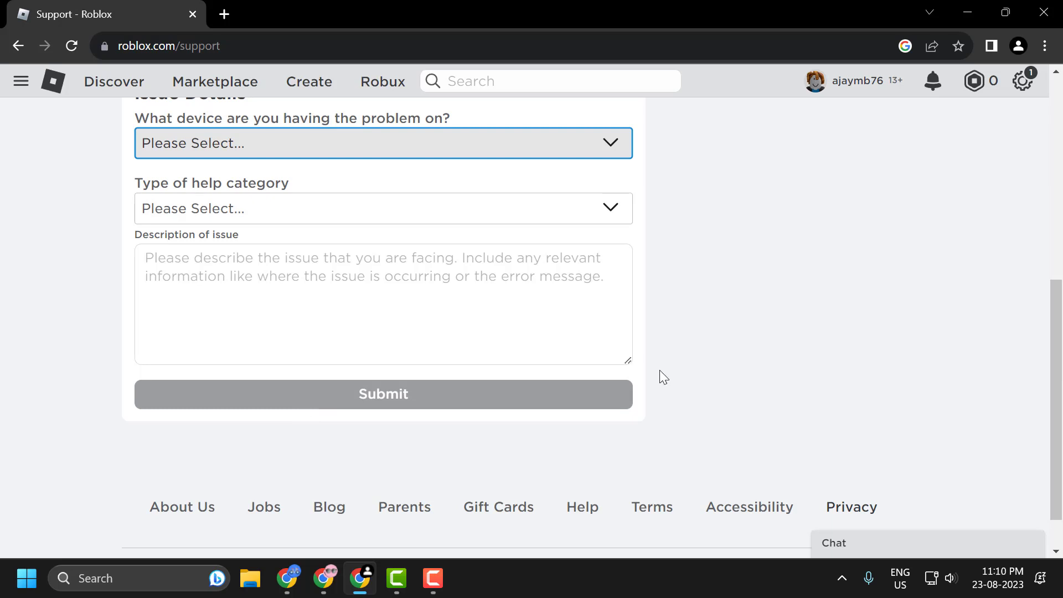